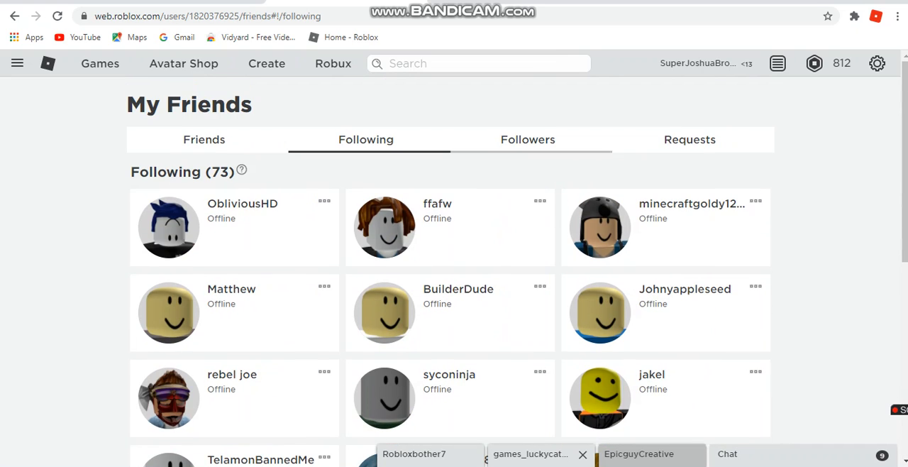
Step: Switch the My Friends page from Following (73) to the Friends list of 22
click(205, 139)
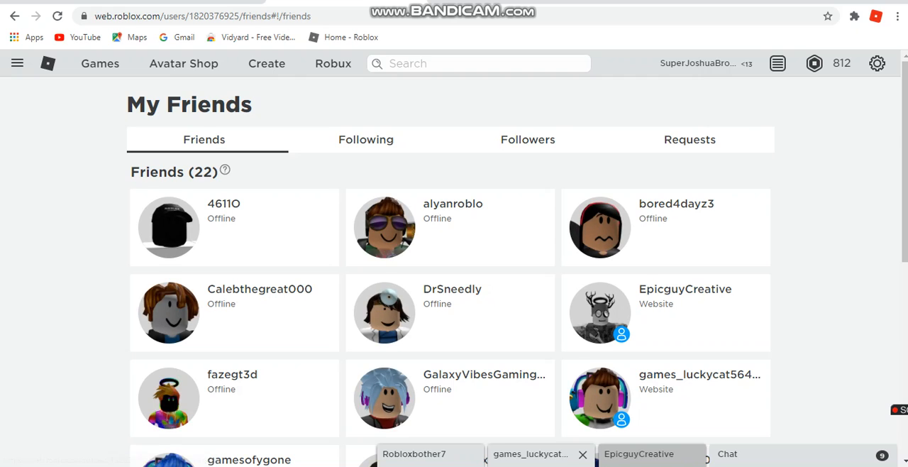
Step: Advance to page 2 of the friends list showing the last four friends
scroll(down, 3)
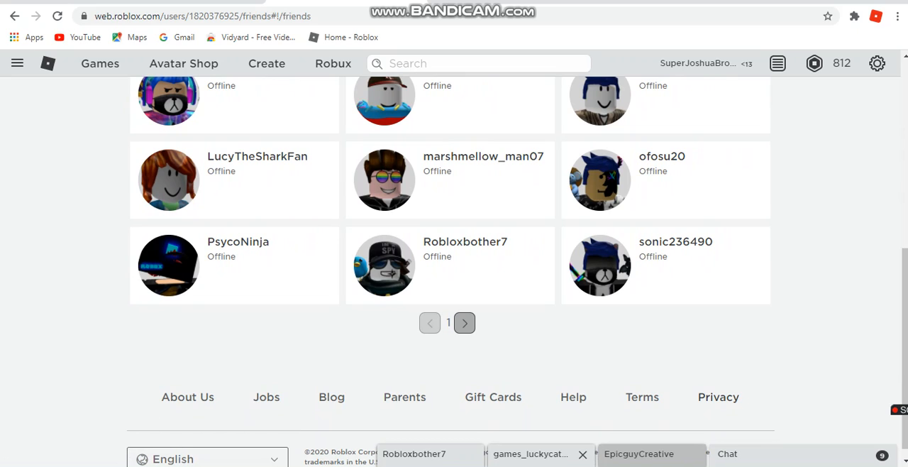
click(466, 324)
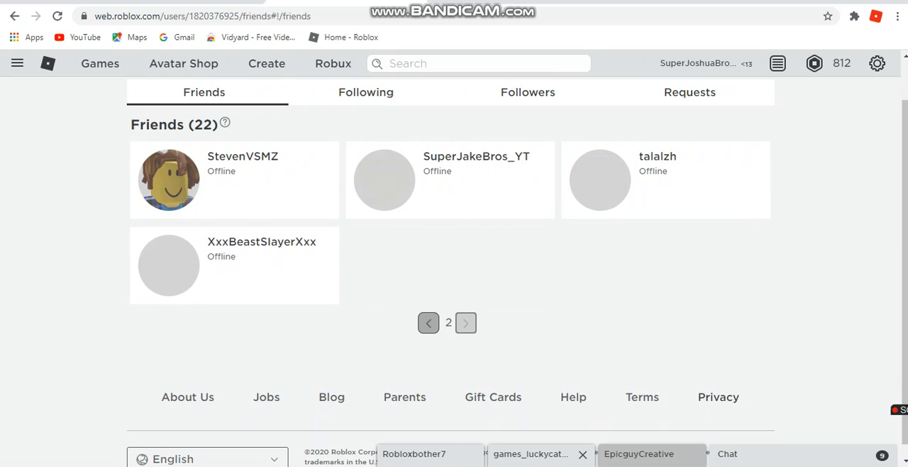